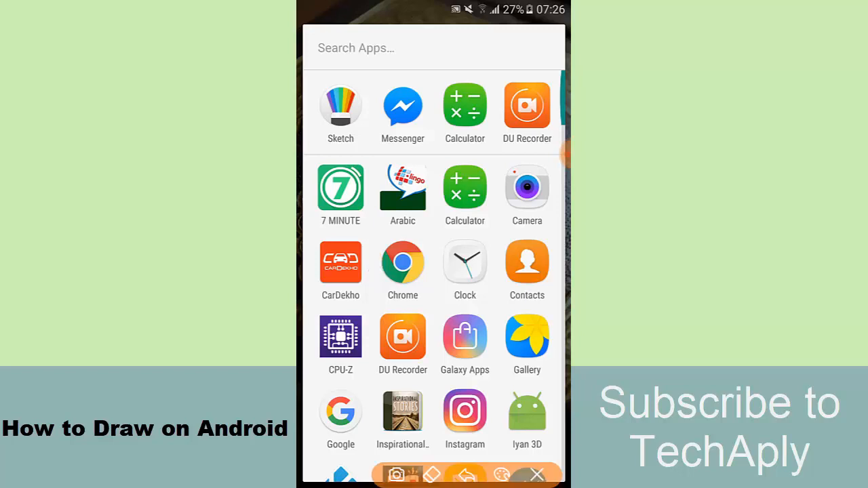
Scroll the app drawer and launch the Sketch app to its My sketches gallery.
left_click_drag(355, 255, 342, 146)
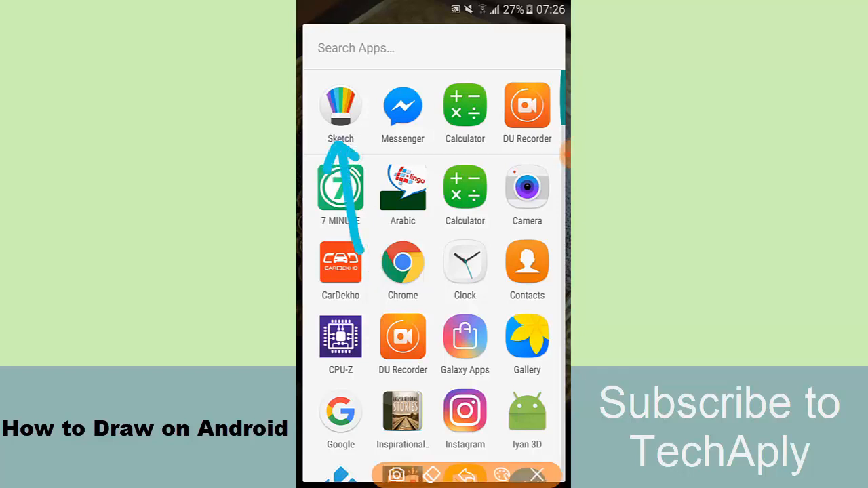
left_click(340, 106)
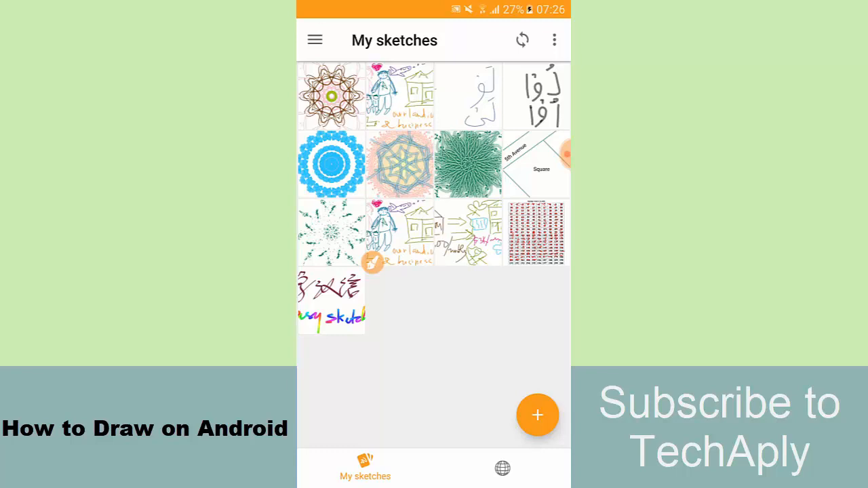
left_click(331, 97)
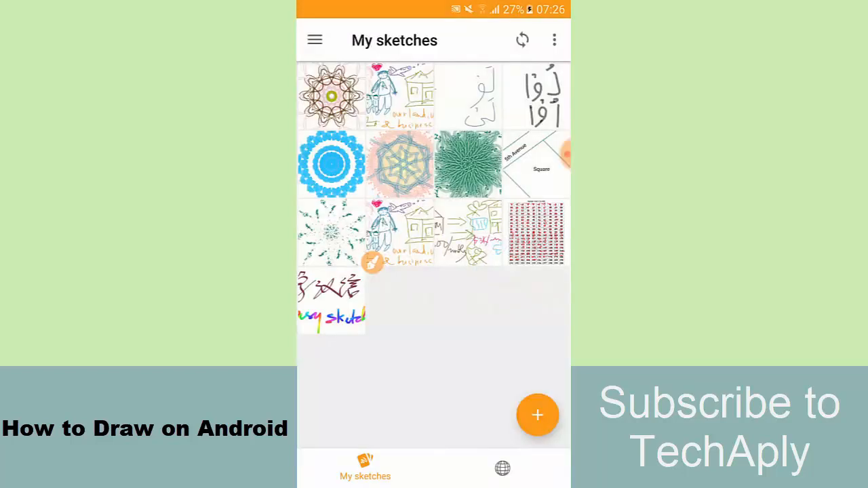
left_click(468, 95)
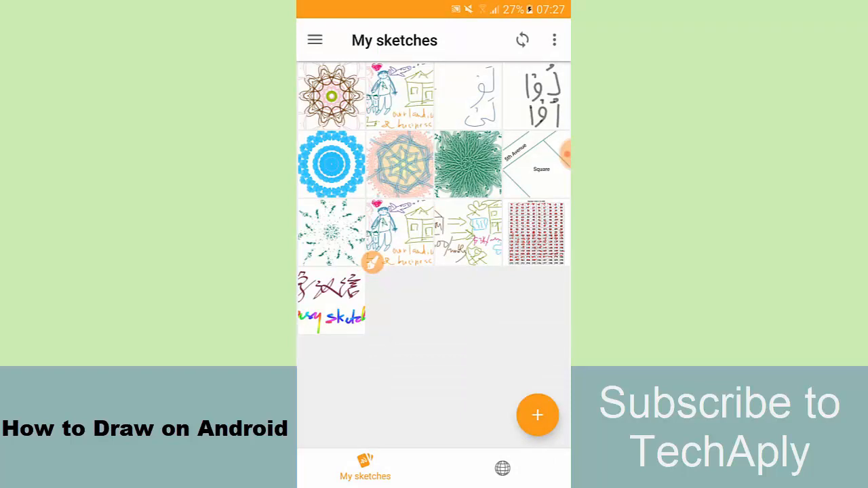
left_click(534, 166)
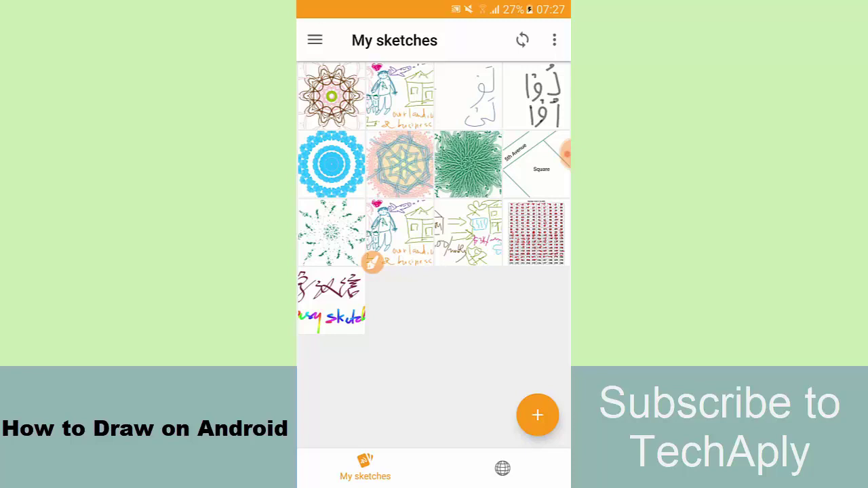
left_click(399, 165)
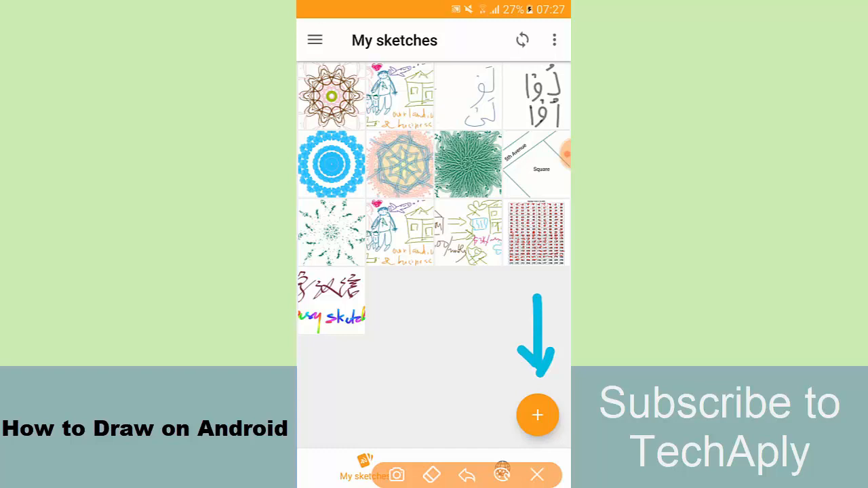
Expand the orange + button and start a new hand-drawn sketch.
left_click(537, 415)
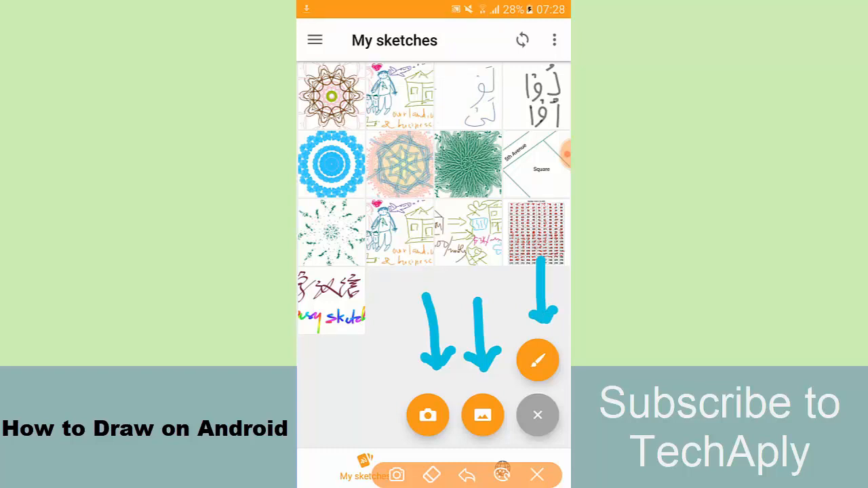
left_click(537, 361)
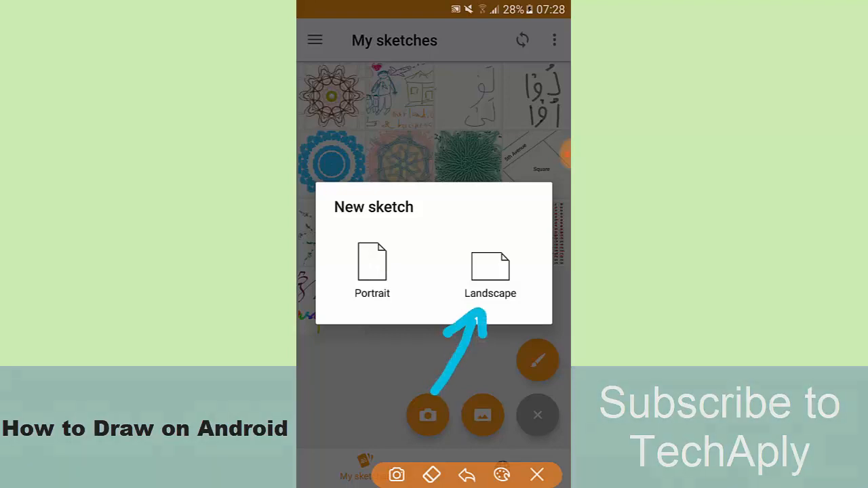
Choose Landscape orientation for the new blank sketch.
left_click(489, 271)
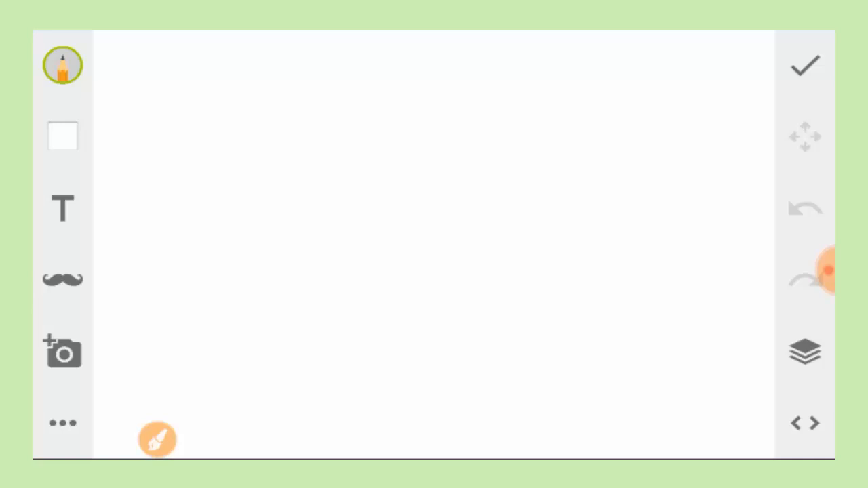
Bring up the brush panel with its brush styles and stroke-size setting.
left_click_drag(111, 92, 217, 176)
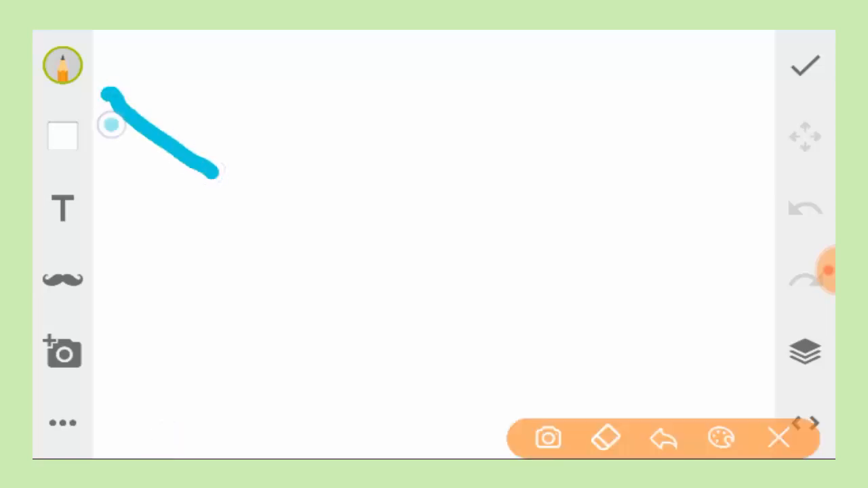
left_click_drag(111, 125, 119, 92)
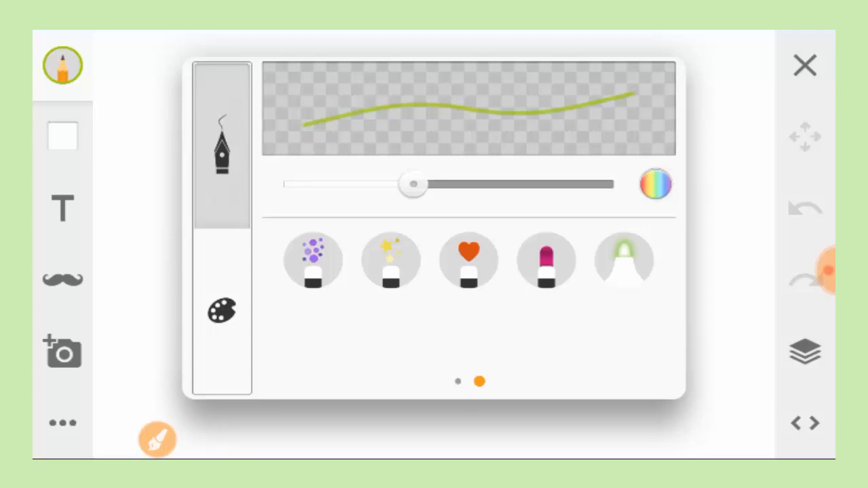
Select the heart stamp brush, try light blue, settle on light pink and return to the canvas.
left_click(470, 260)
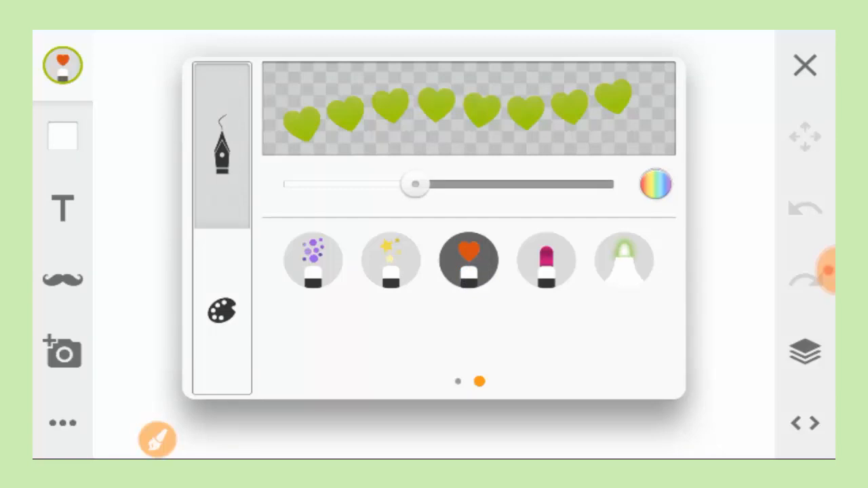
left_click(222, 310)
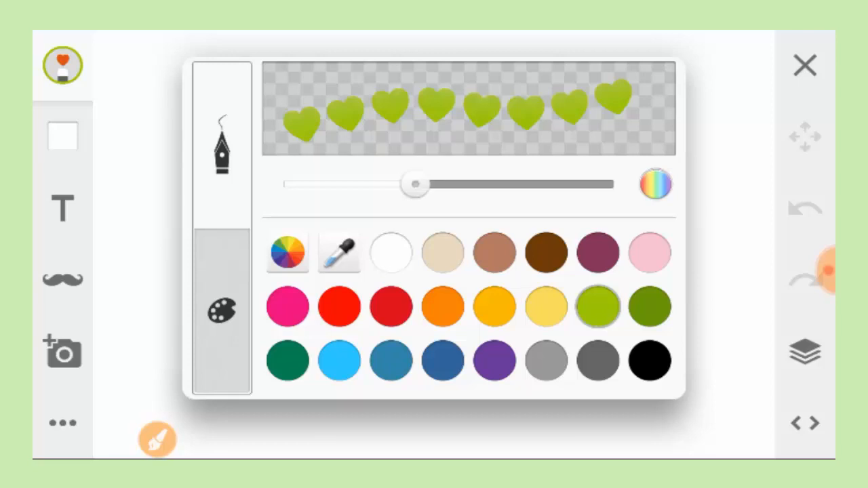
left_click(339, 360)
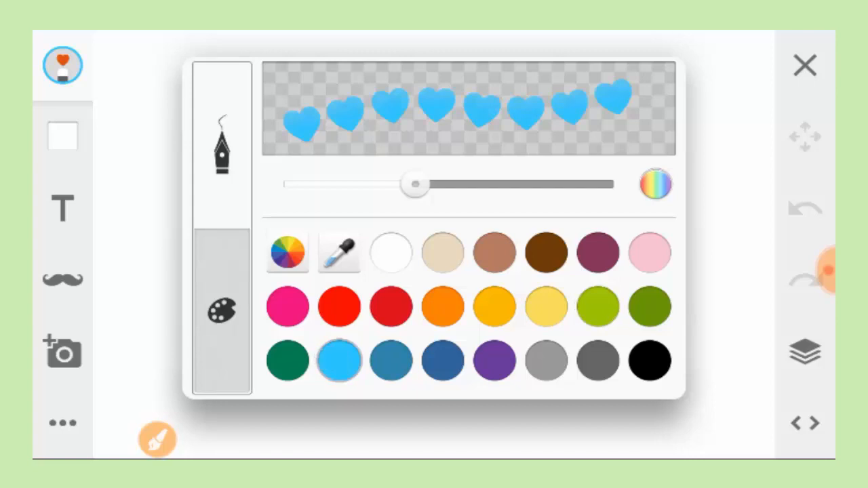
left_click(648, 251)
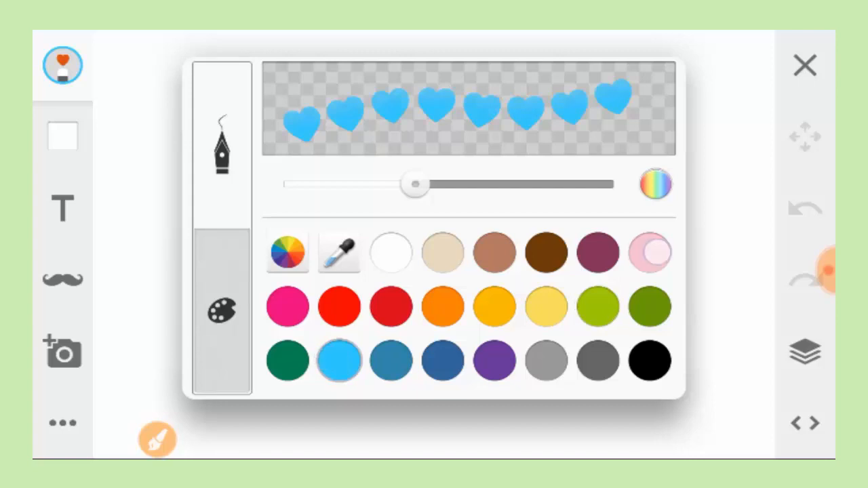
left_click(649, 251)
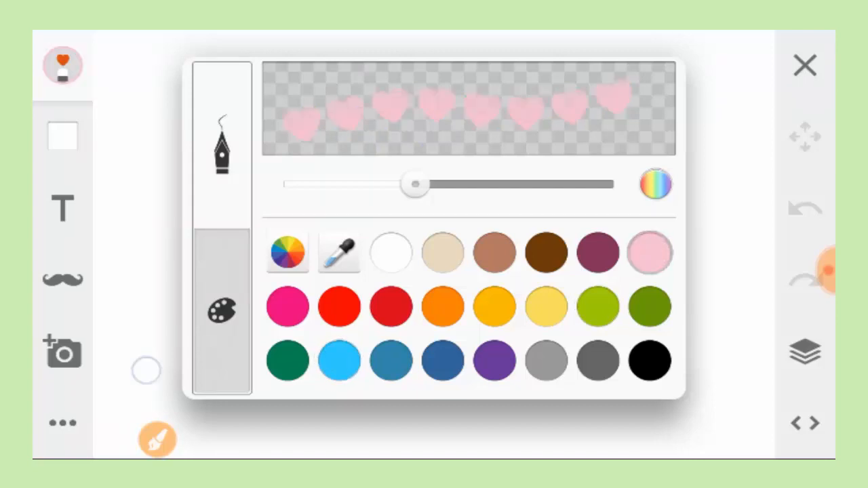
left_click(805, 66)
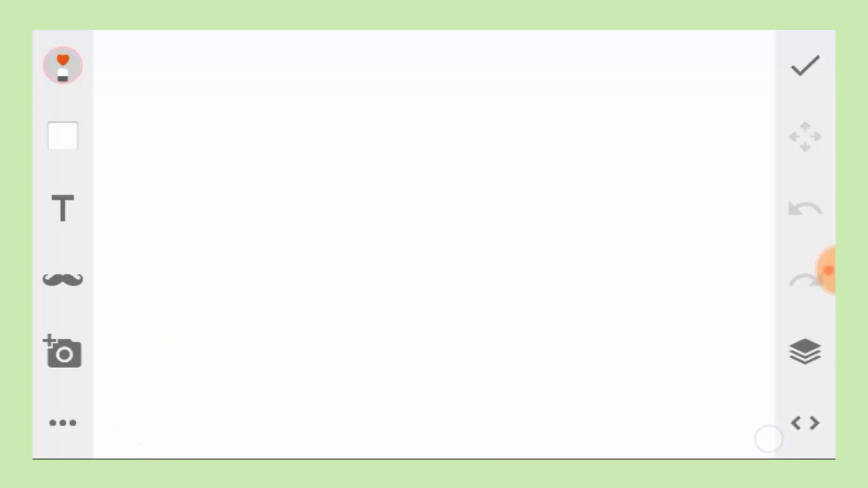
Show the drawing options menu with Ruler, Reset zoom, Clear canvas and Symmetry.
left_click(62, 423)
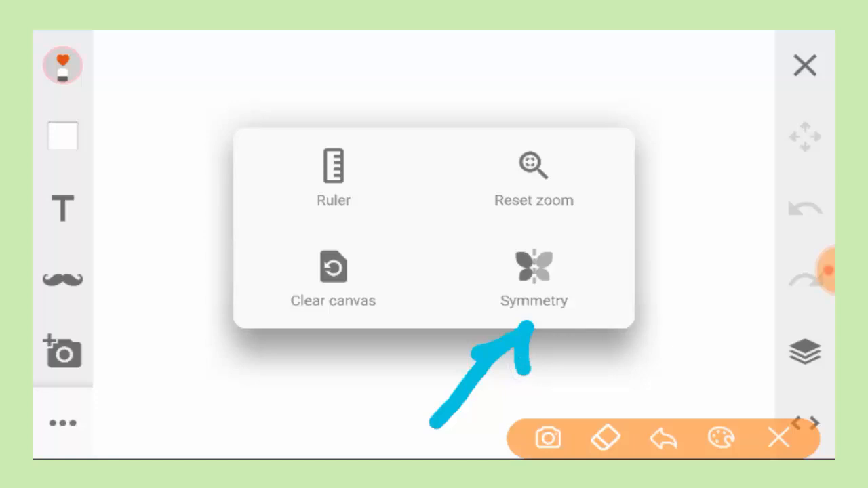
Enable radial symmetry dividing the canvas into eight mirrored slices around the centre.
left_click(534, 278)
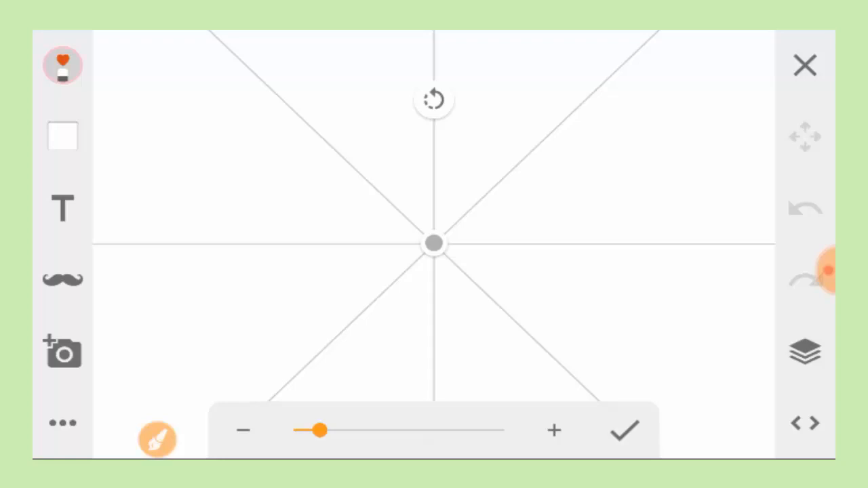
left_click(157, 440)
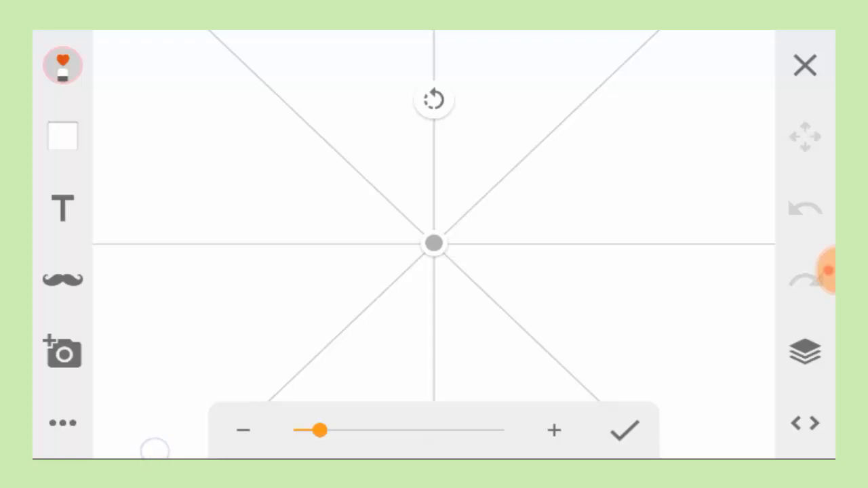
left_click_drag(346, 265, 353, 369)
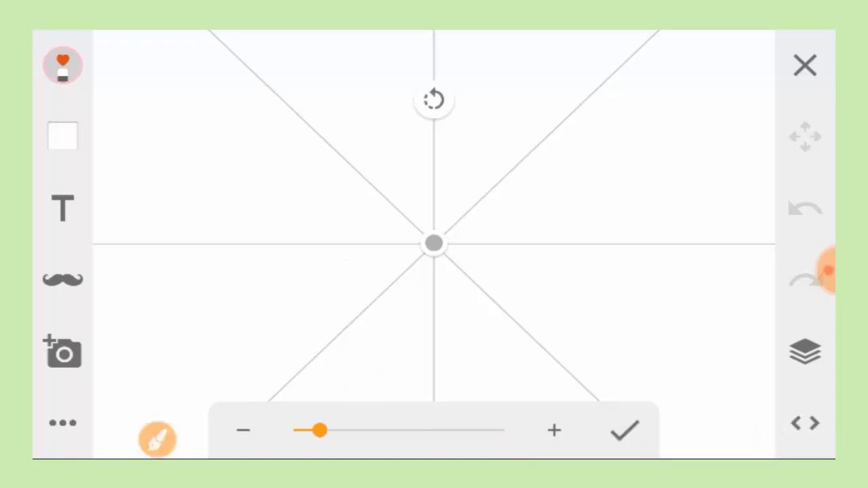
Adjust the symmetry count slider up to maximum and back to a medium spoke count.
left_click_drag(319, 431, 385, 431)
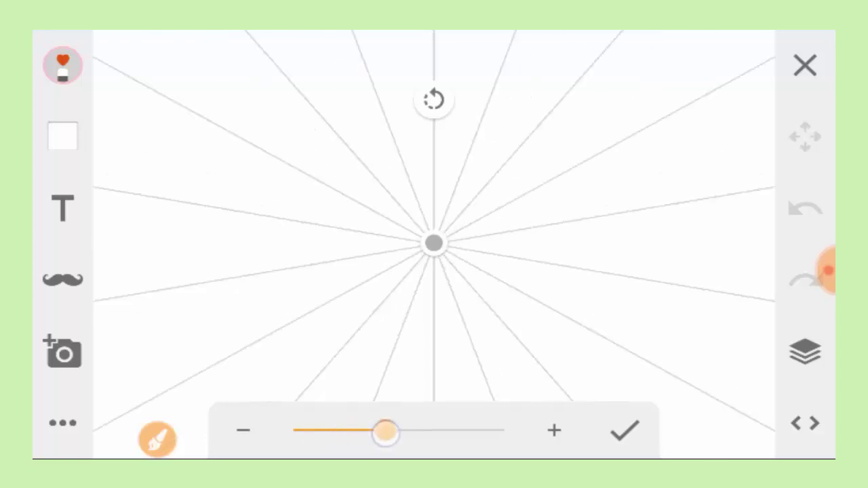
left_click_drag(385, 431, 415, 431)
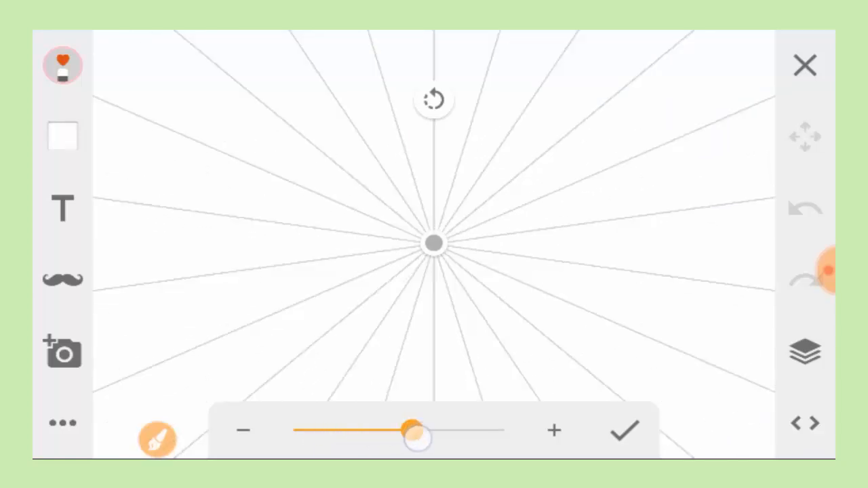
left_click_drag(418, 436, 385, 431)
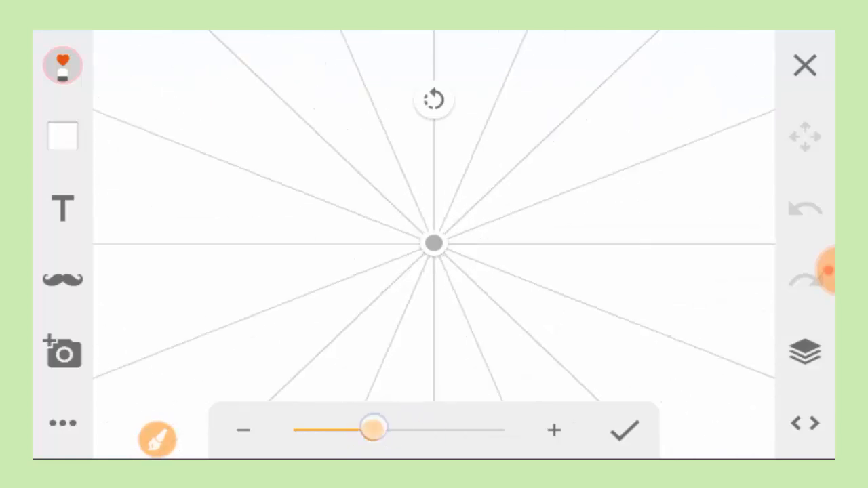
left_click_drag(373, 429, 390, 428)
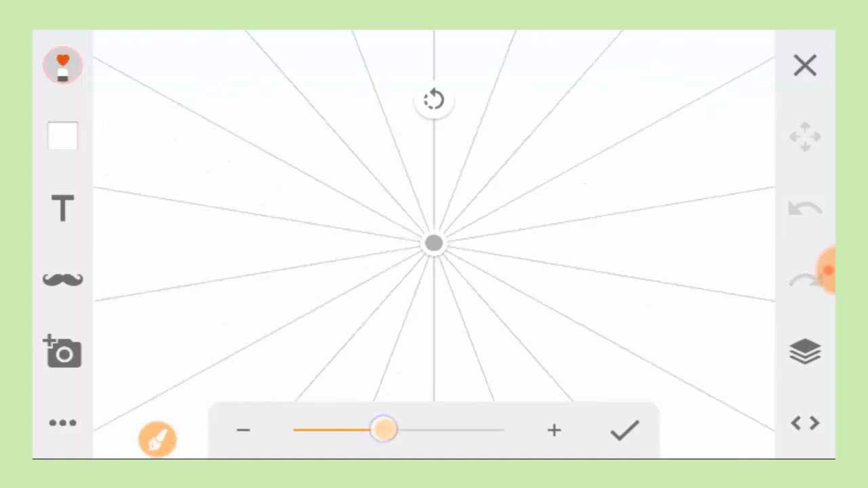
left_click_drag(378, 430, 399, 430)
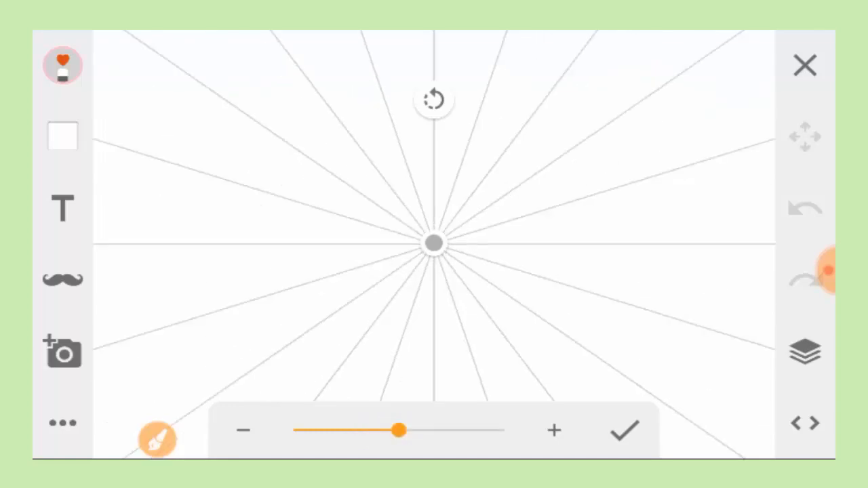
left_click_drag(397, 429, 504, 430)
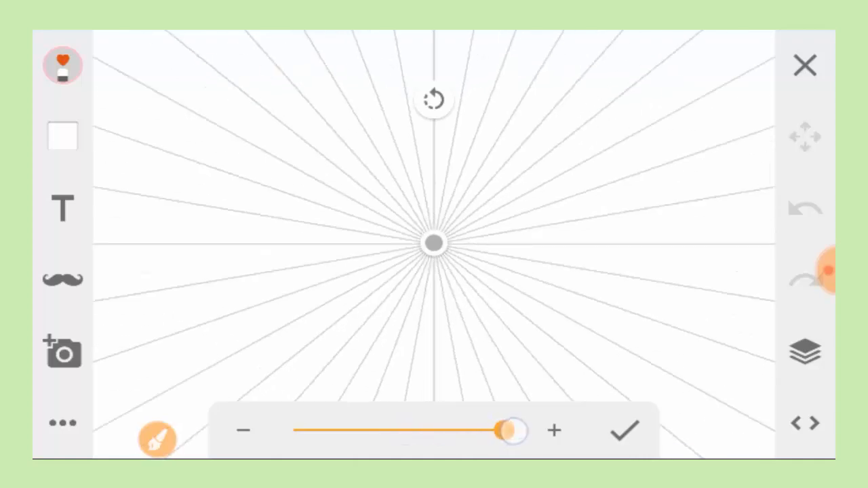
left_click_drag(508, 431, 505, 432)
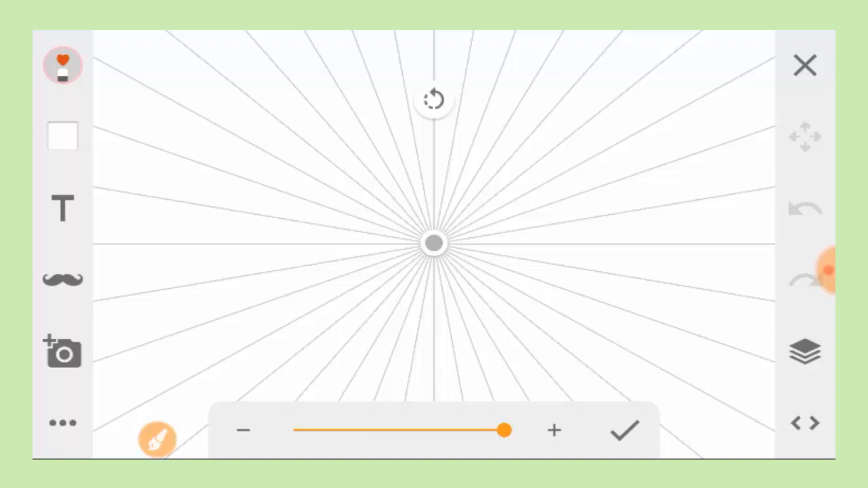
left_click_drag(504, 431, 400, 431)
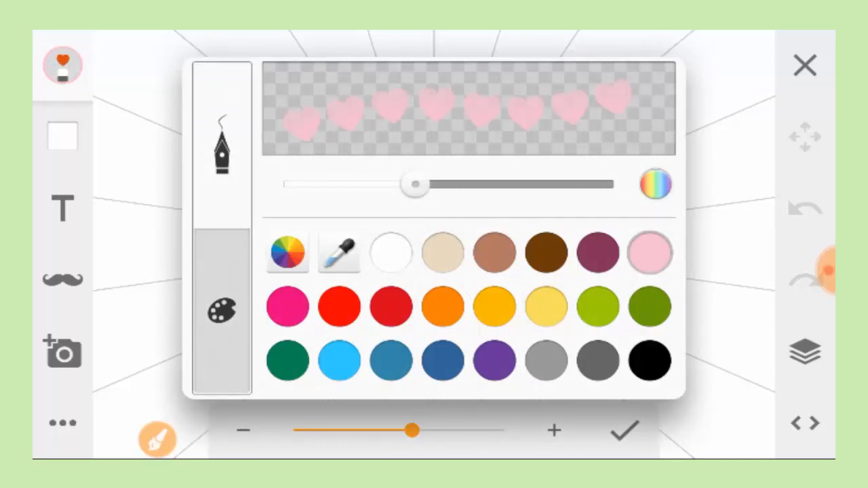
Pick the pale pink swatch for the heart stamp brush.
left_click(339, 361)
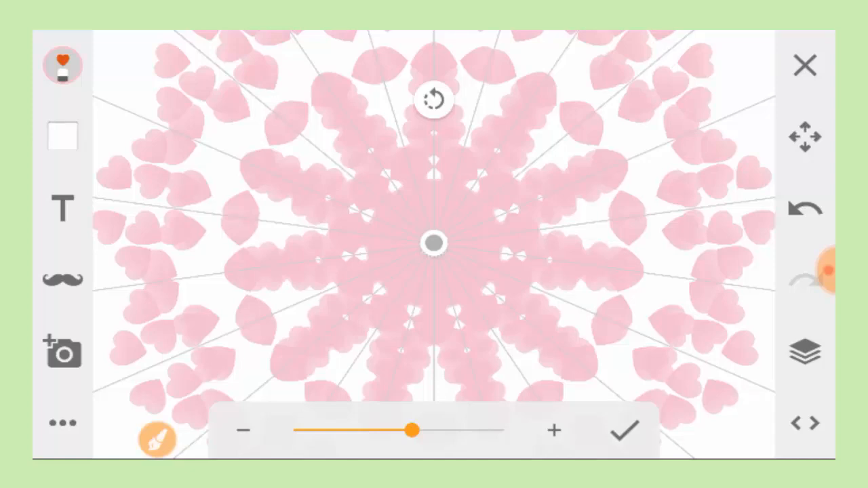
Confirm the symmetry spoke count over the finished pink heart mandala.
left_click(157, 439)
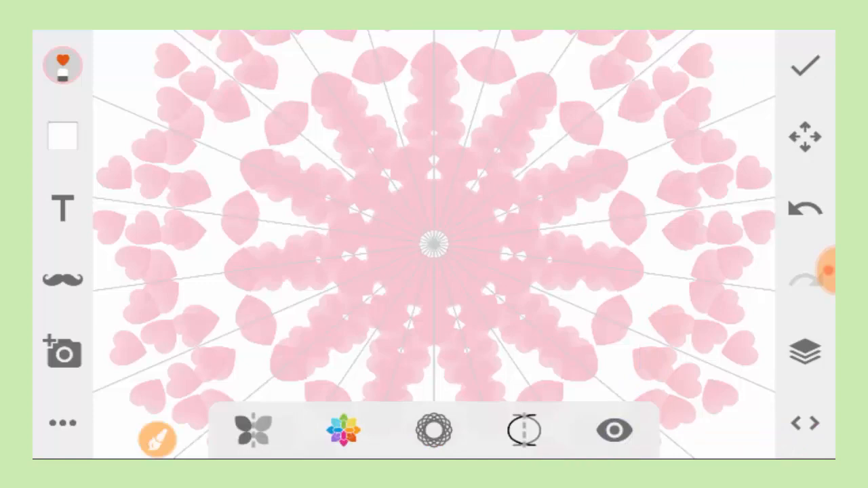
Toggle the symmetry guides off and on to preview, then reopen the brush palette.
left_click(613, 431)
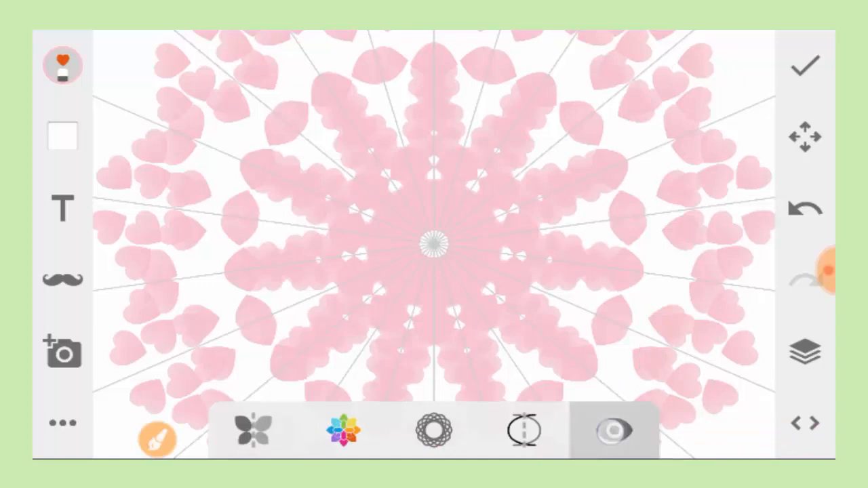
left_click(613, 431)
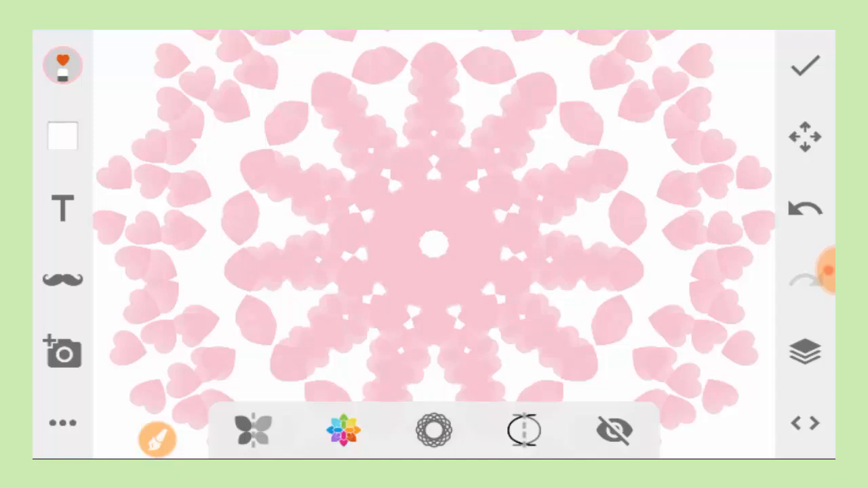
left_click(524, 431)
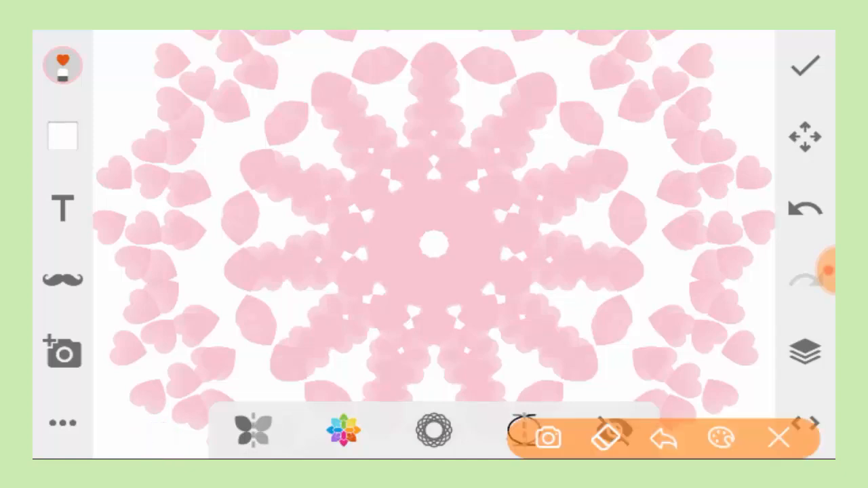
left_click_drag(705, 176, 786, 95)
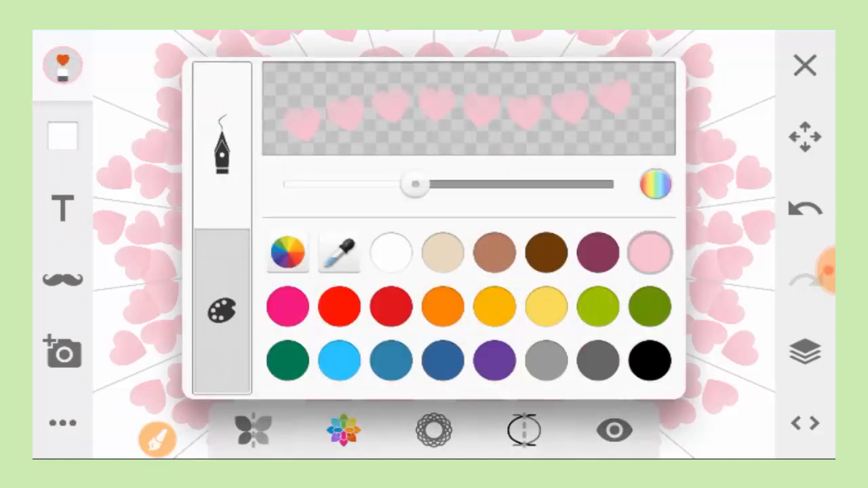
Choose the star spray brush and set its colour to light blue.
left_click(648, 306)
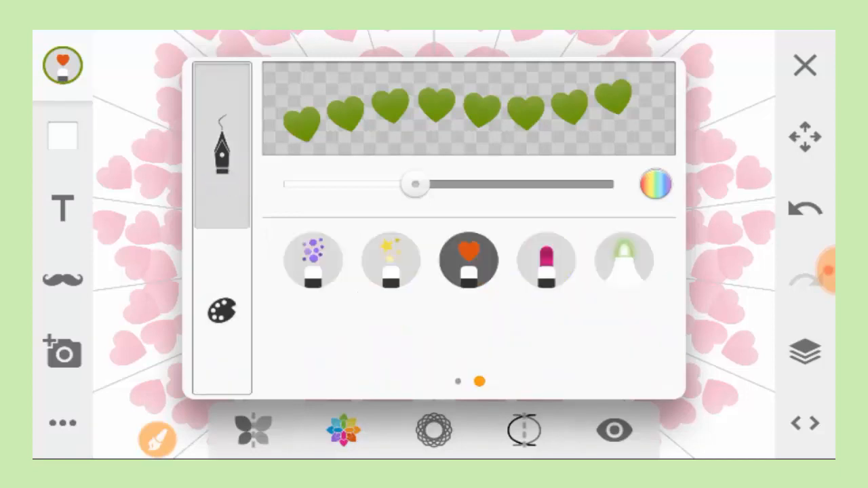
left_click(390, 260)
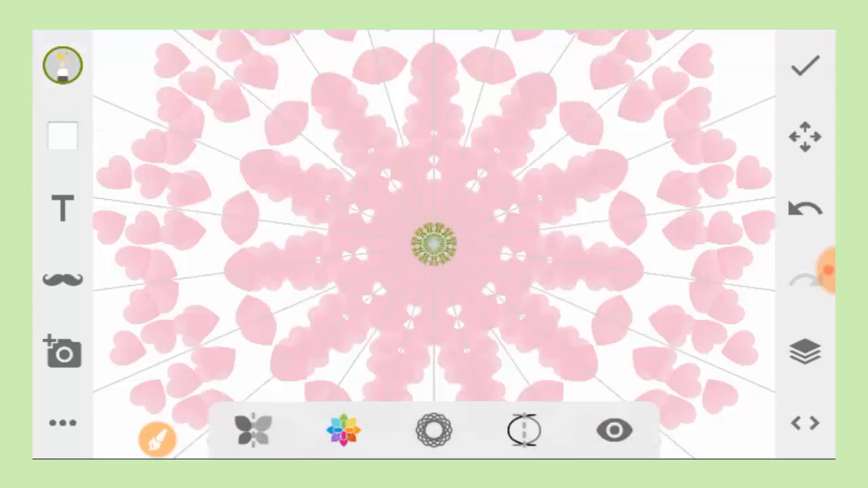
left_click(158, 439)
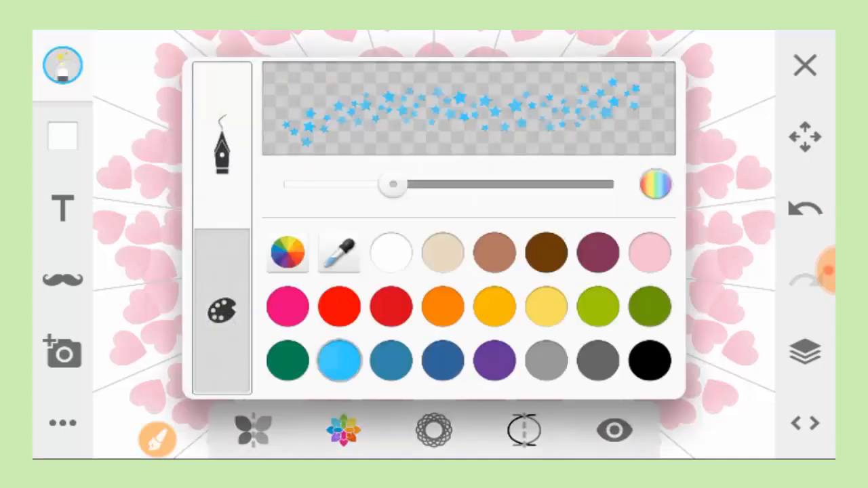
left_click(805, 65)
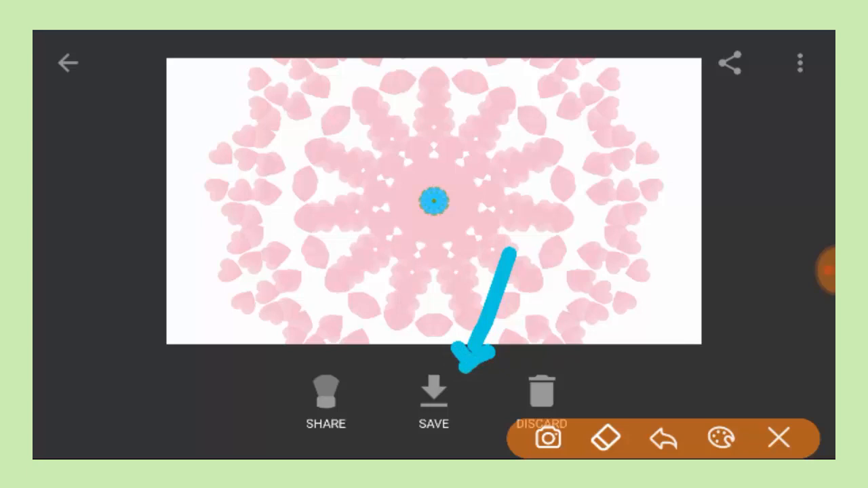
Save the finished heart mandala with its blue starry centre to the gallery.
left_click(434, 400)
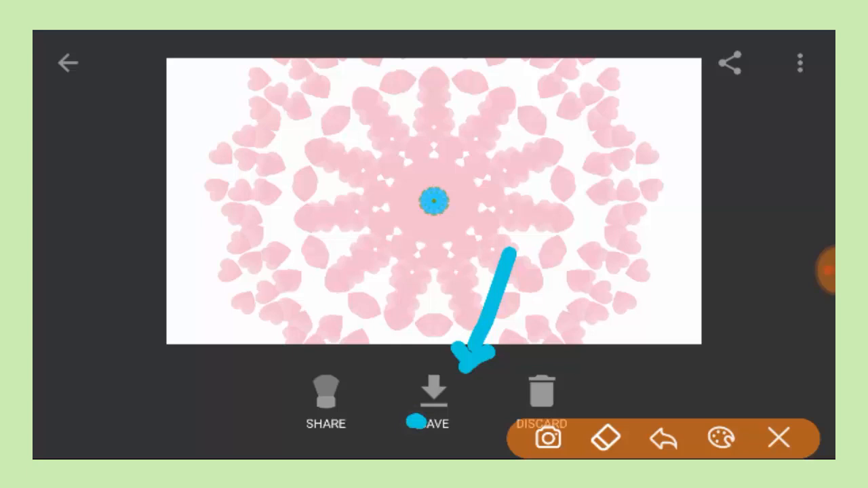